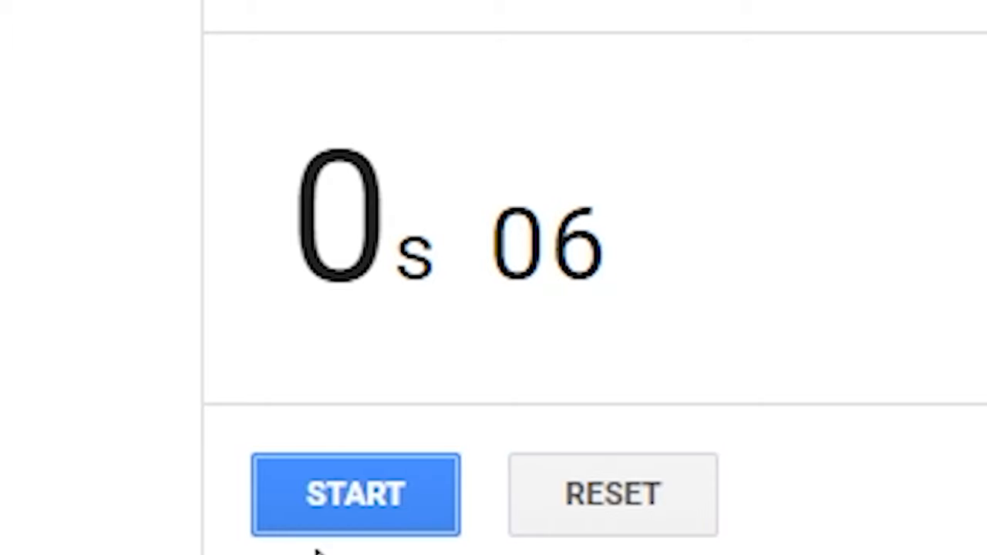
mouse_move(444, 393)
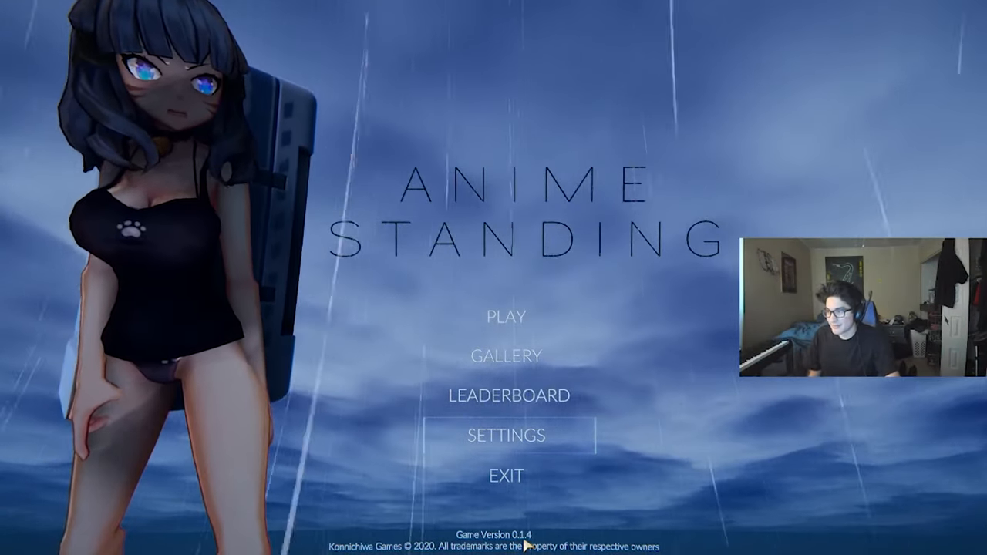
mouse_move(509, 316)
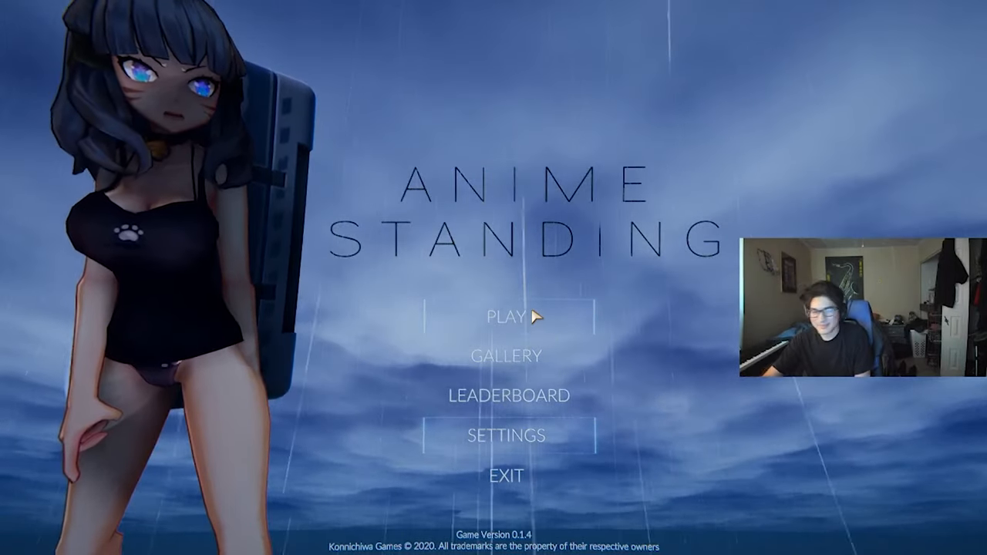
Step: Reveal the Continue and New Game choices from Anime Standing's Play option
click(506, 316)
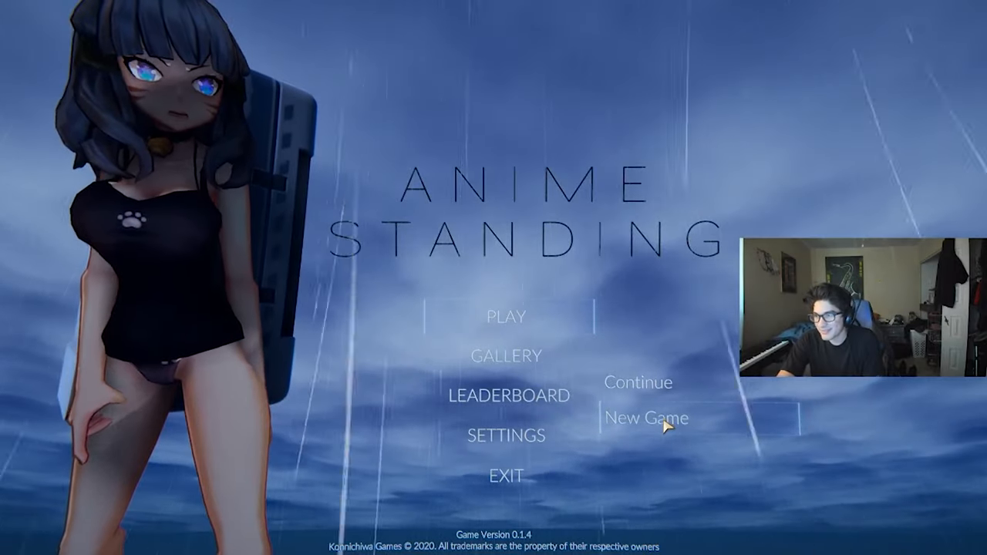
click(648, 418)
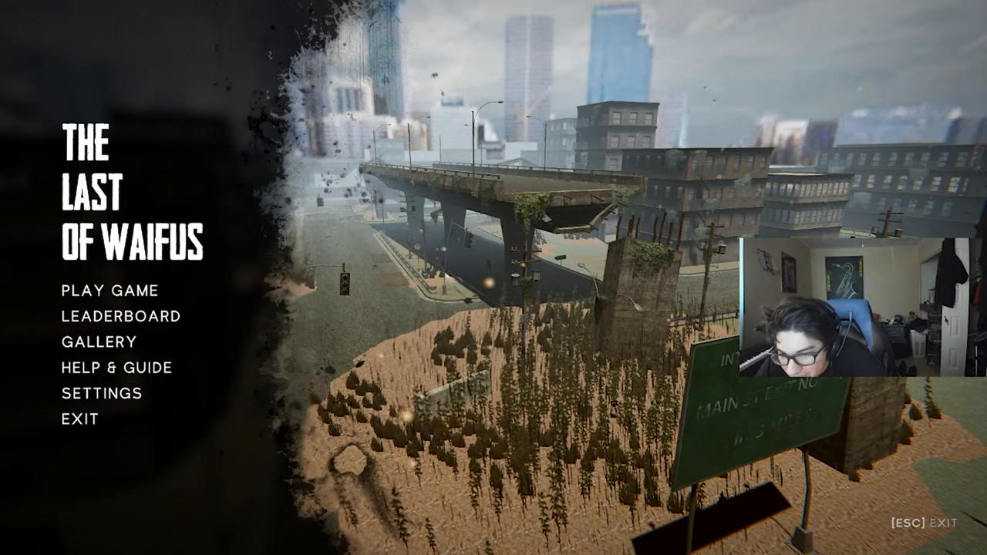
Step: Start a play session from The Last of Waifus main menu, spawning on the rooftop
click(108, 290)
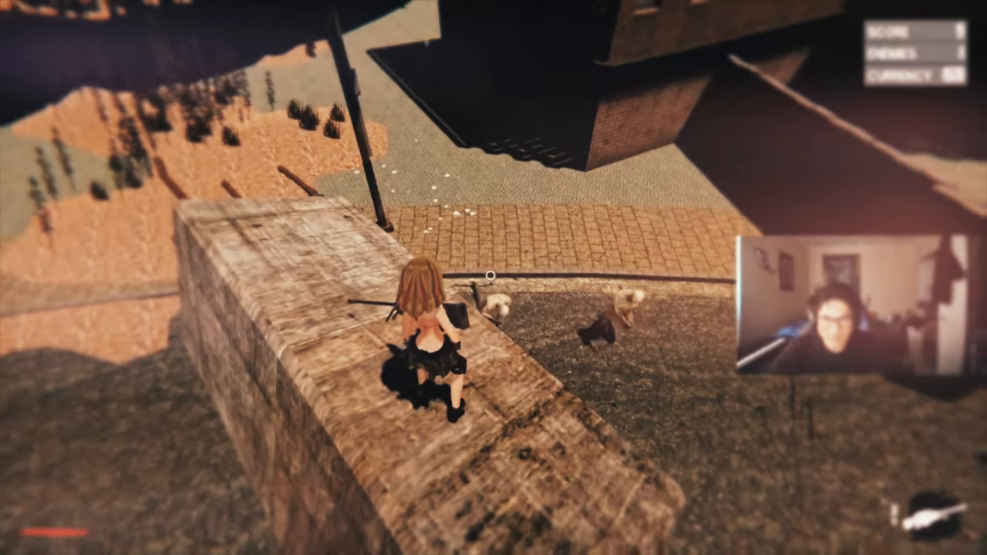